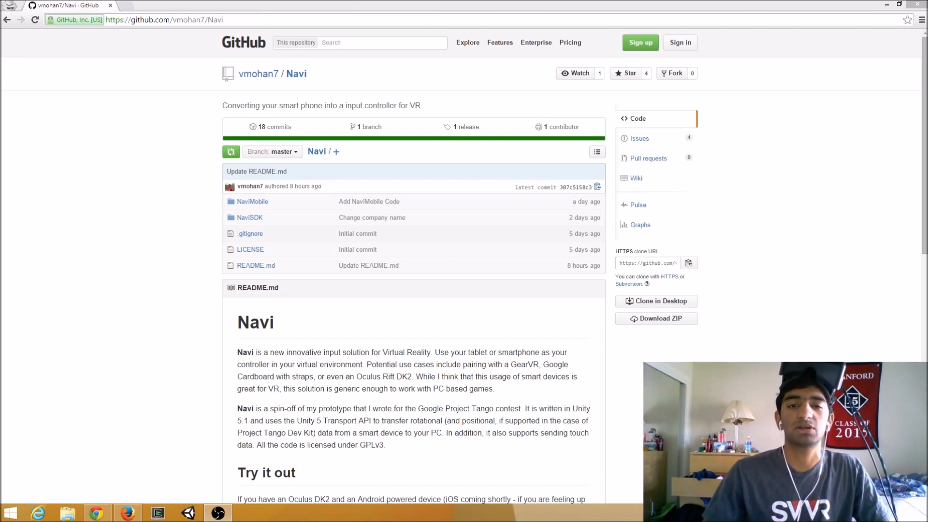
mouse_move(110, 183)
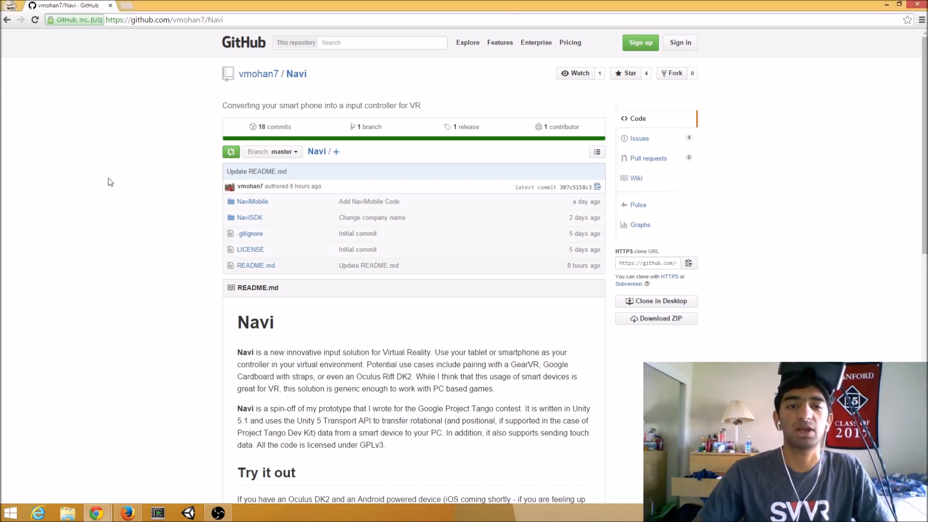
mouse_move(71, 163)
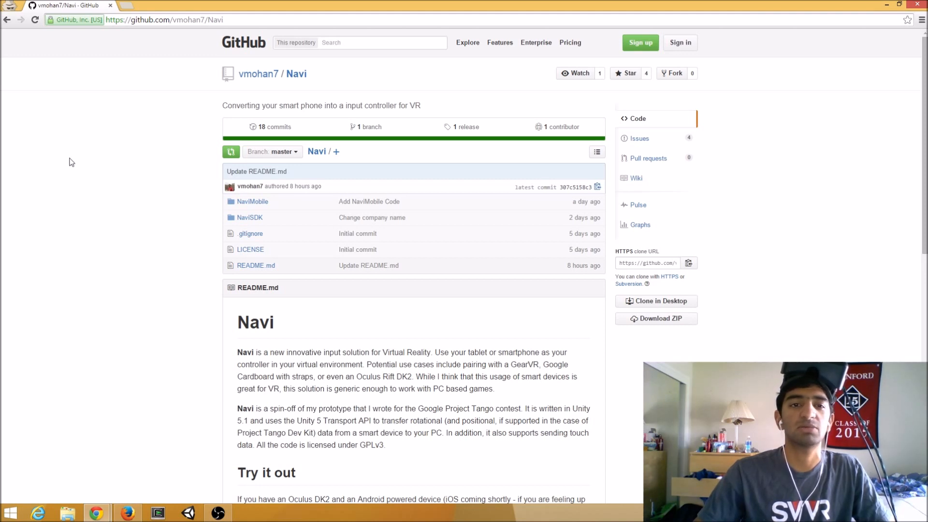
mouse_move(250, 218)
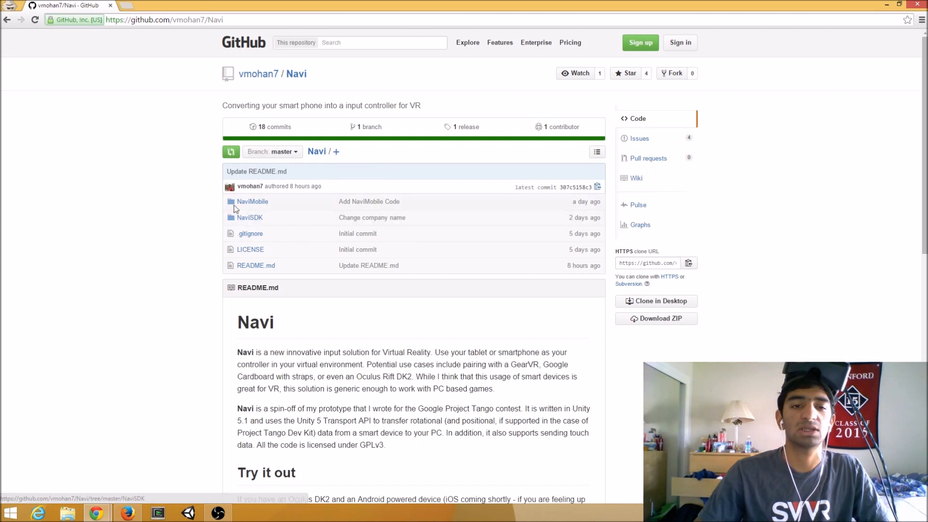
mouse_move(279, 209)
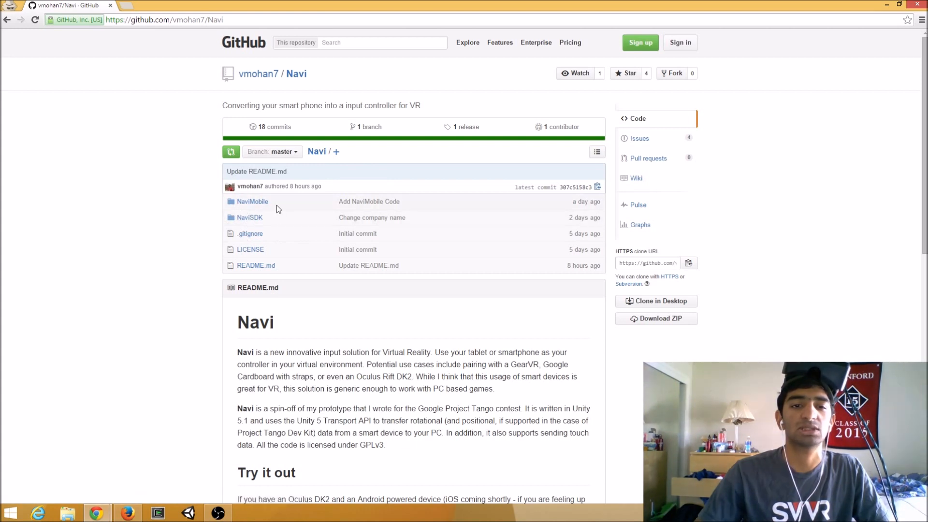
mouse_move(300, 212)
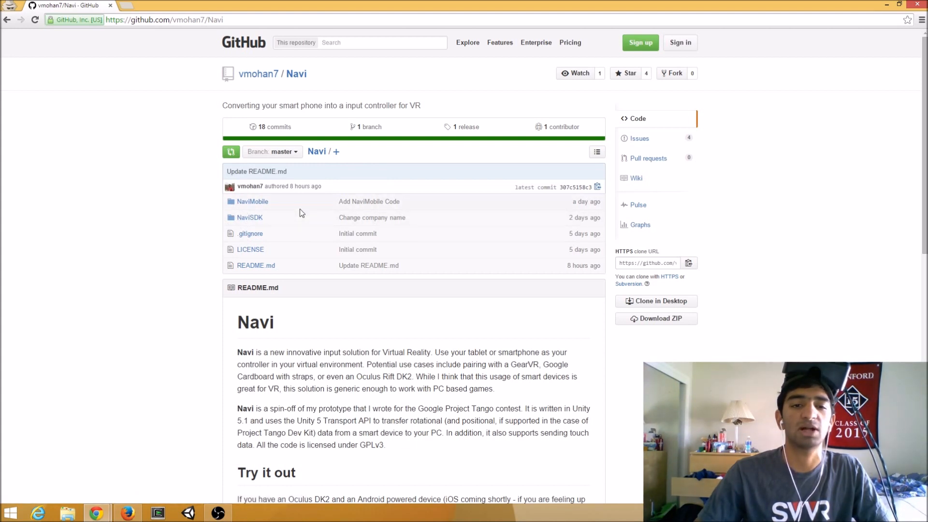
mouse_move(204, 217)
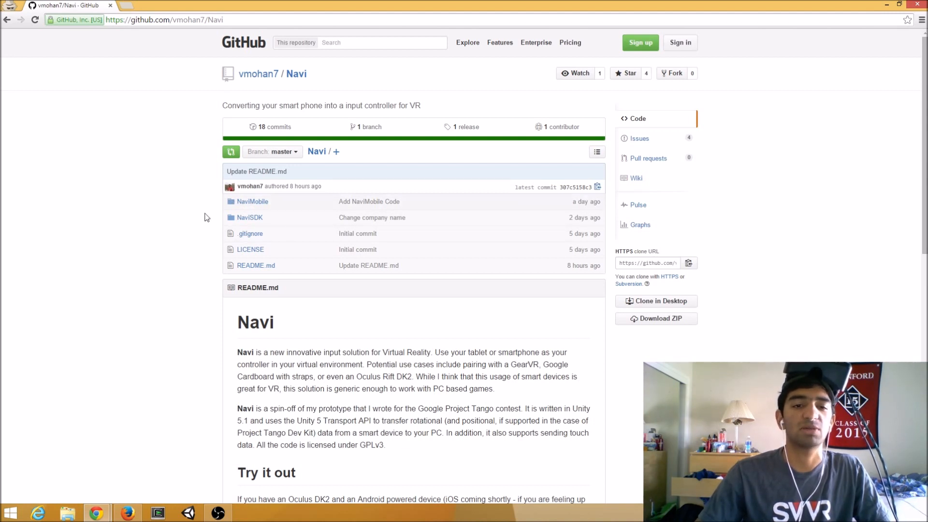
mouse_move(219, 296)
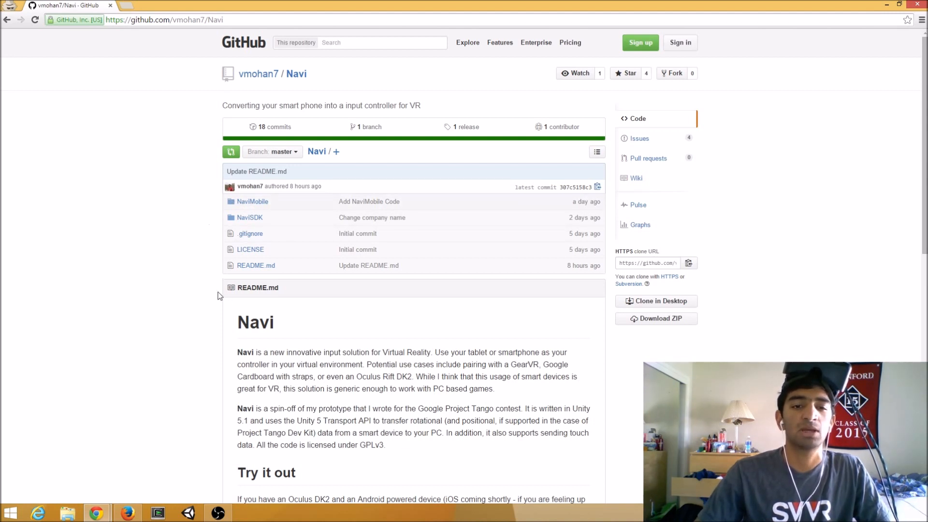
mouse_move(167, 202)
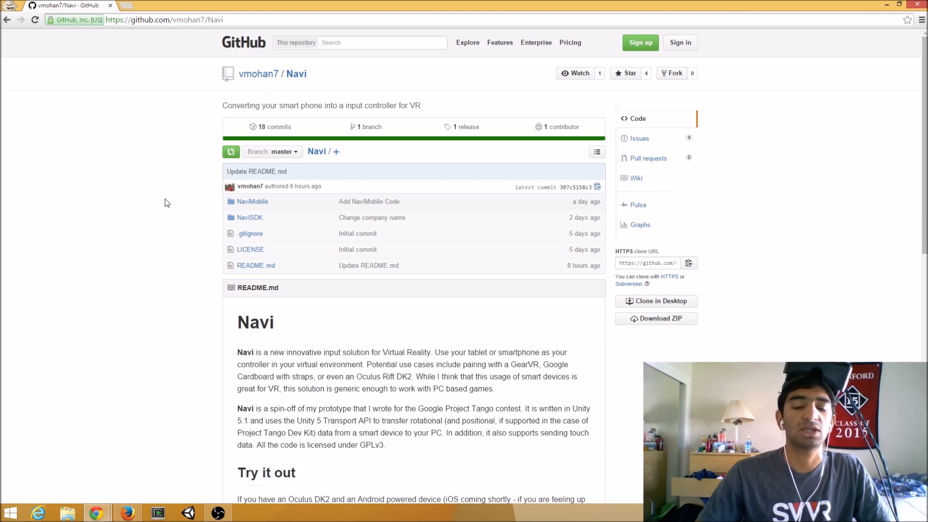
Open 'the Navi App' link under 'Try it out' in a new tab showing its Google Play listing
scroll("down", 3)
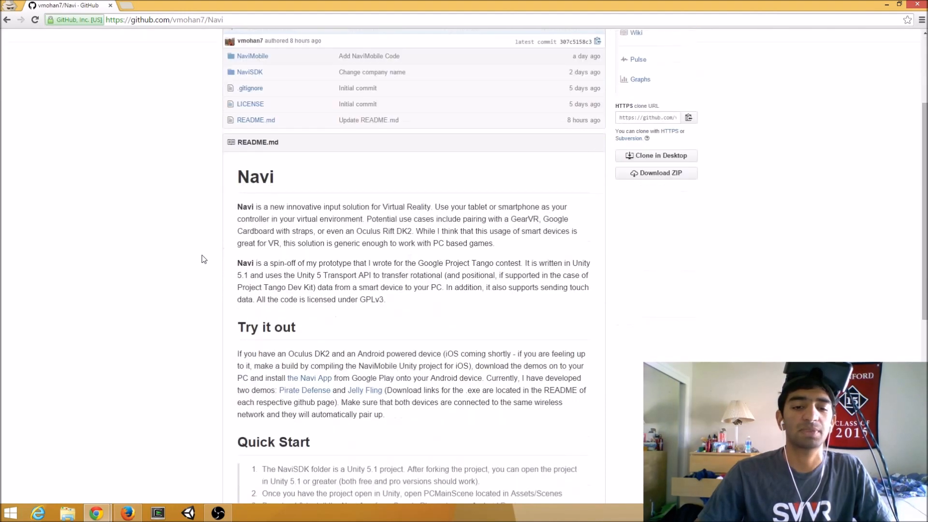
right_click(309, 378)
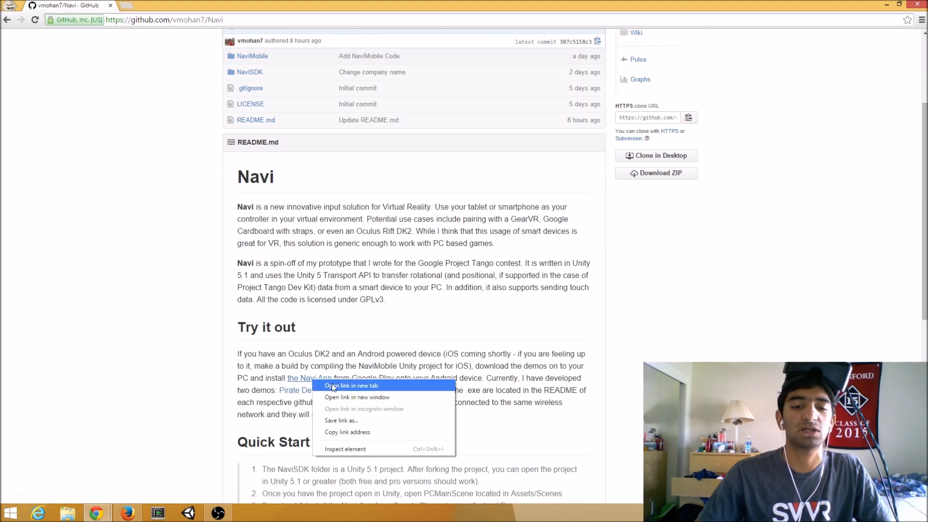
left_click(351, 386)
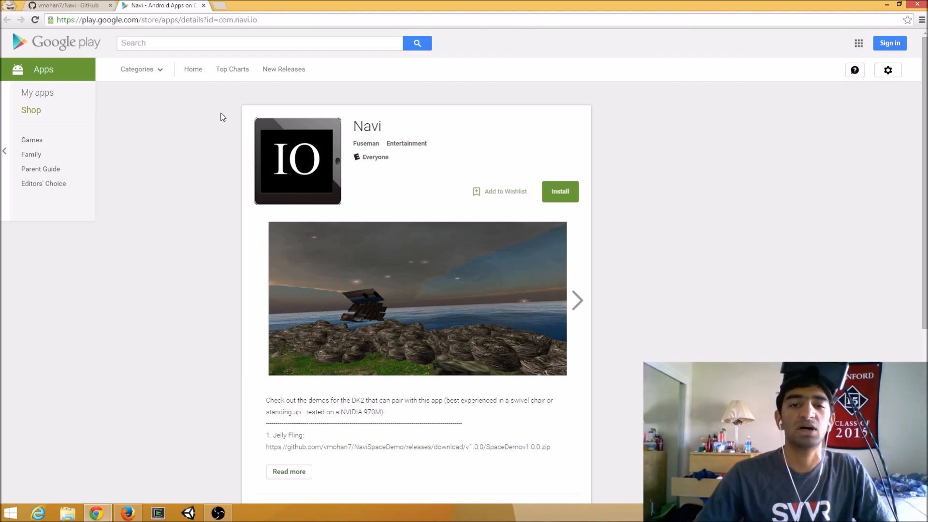
mouse_move(342, 190)
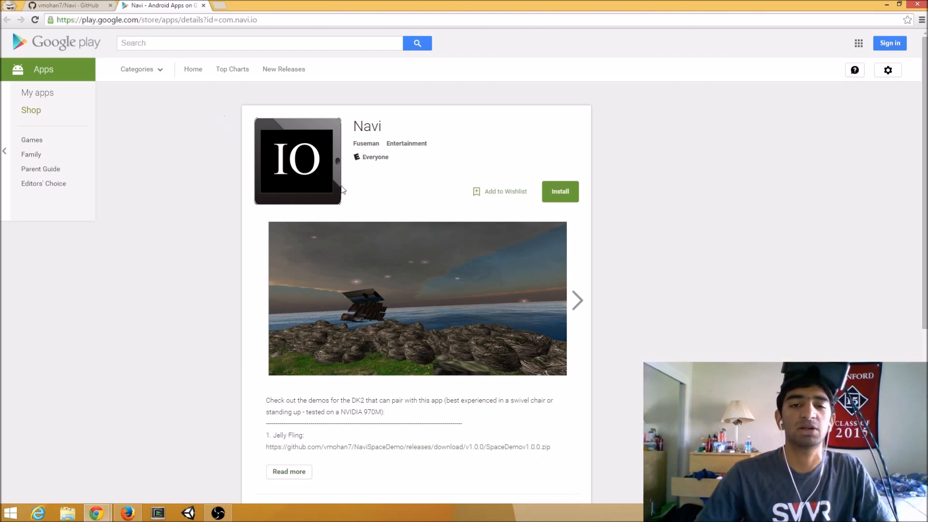
mouse_move(283, 69)
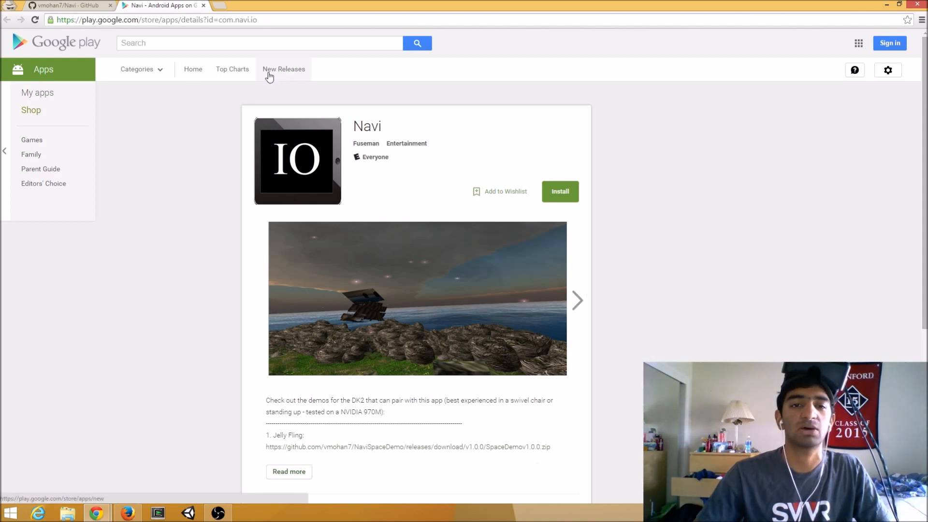
From the Navi repo's Jelly Fling link, download SpaceDemov1.0.0.zip via 'Download Build Here'
left_click(65, 5)
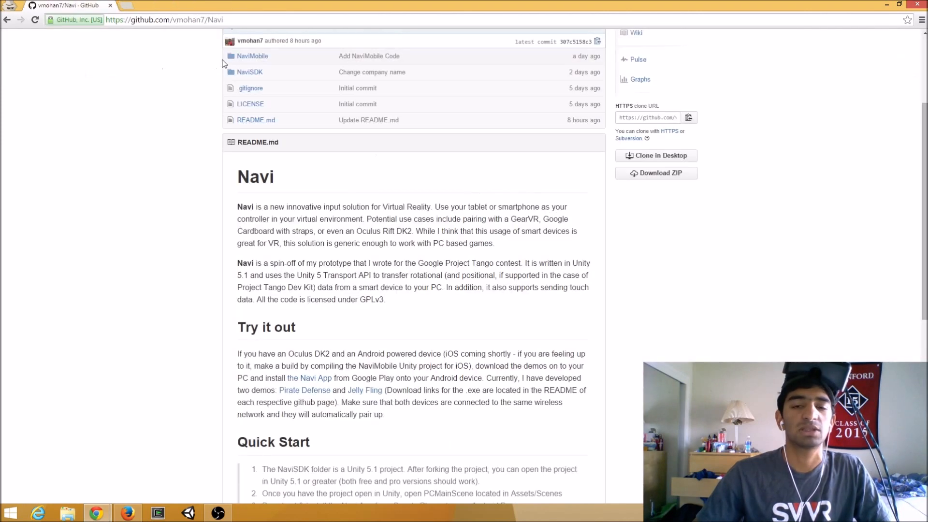
scroll("down", 3)
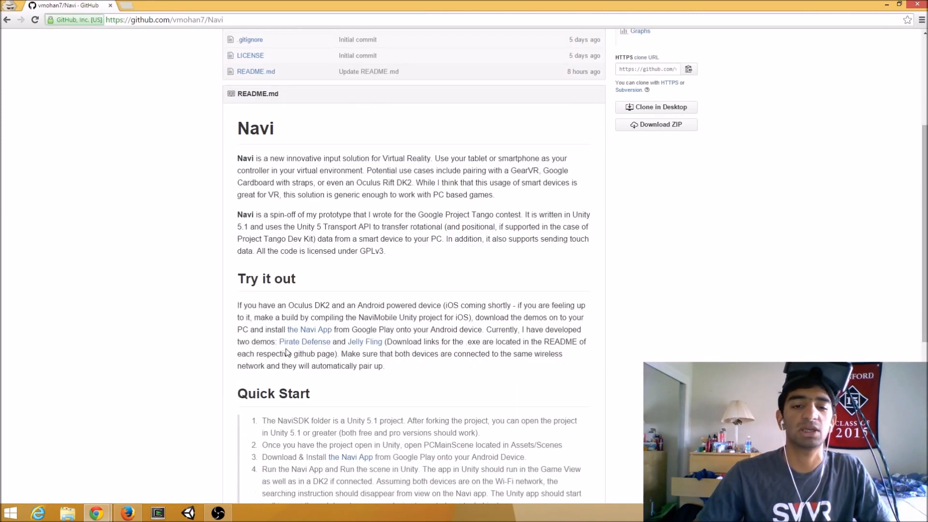
mouse_move(304, 341)
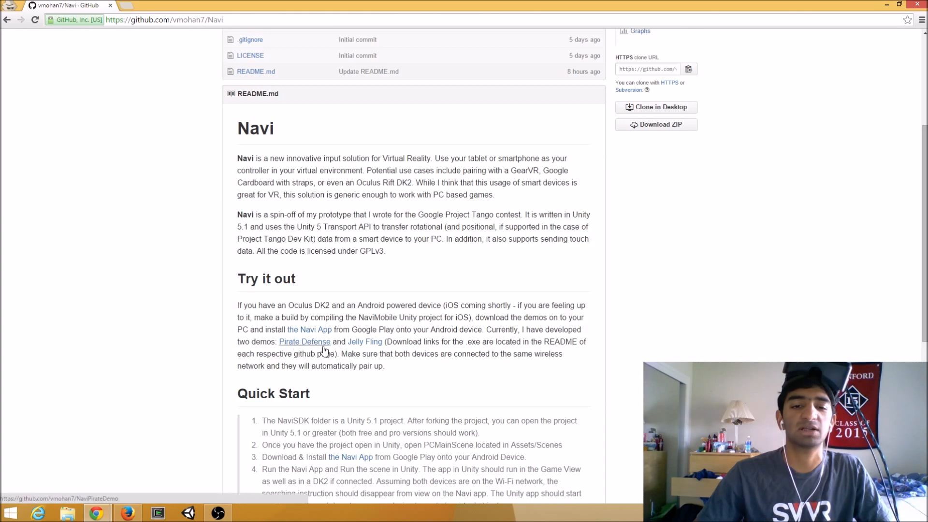
mouse_move(365, 341)
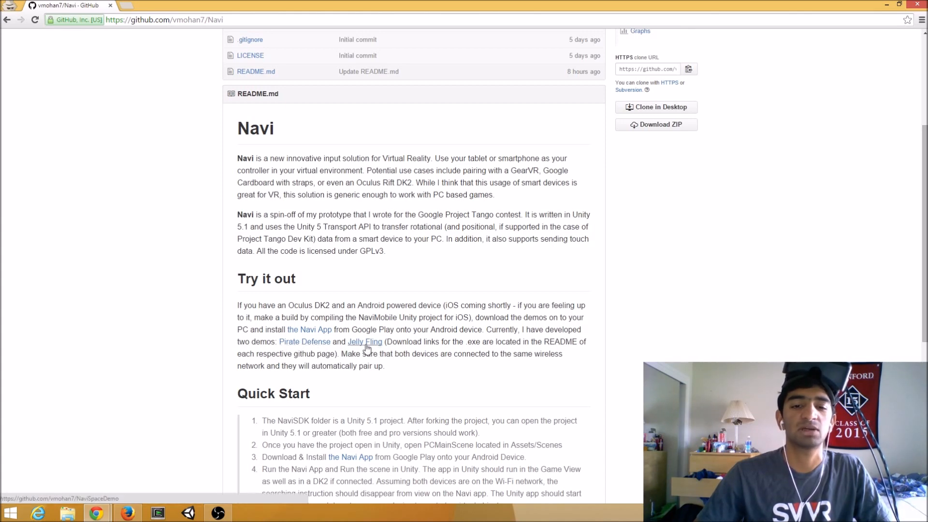
left_click(365, 341)
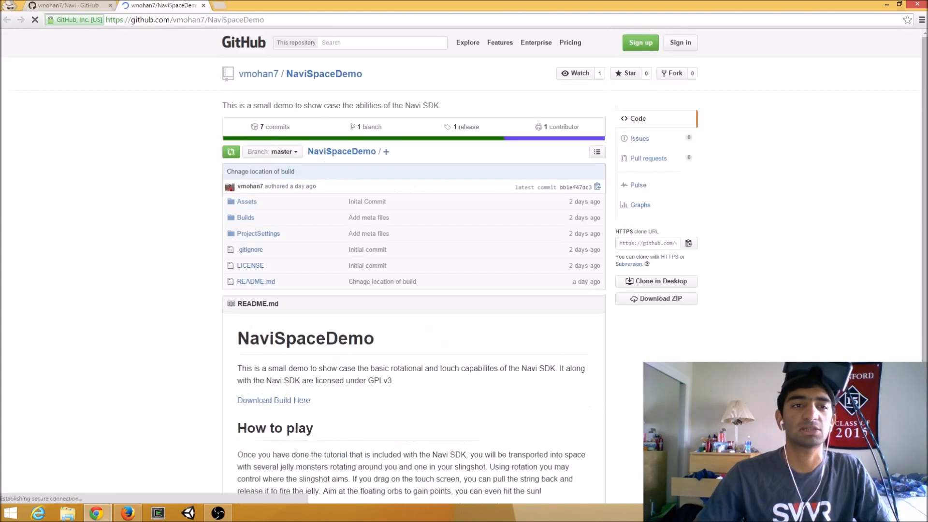
left_click(272, 400)
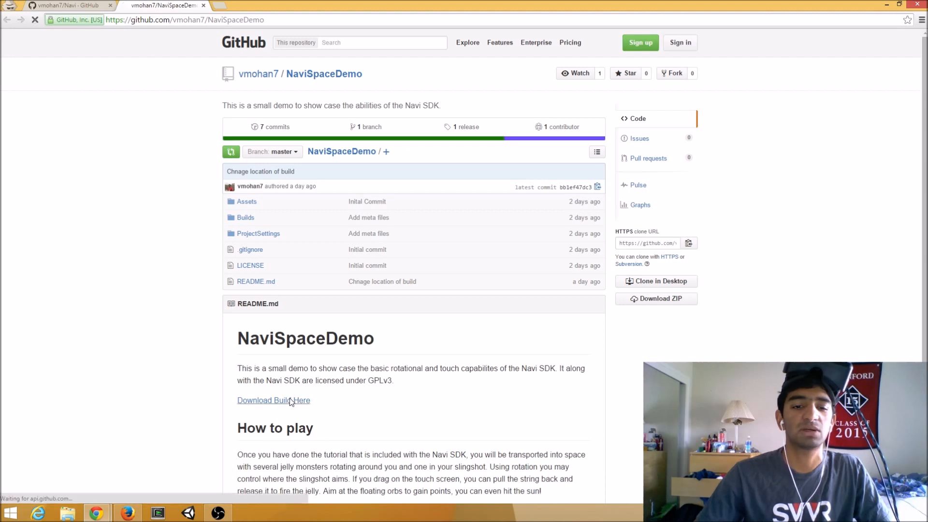
left_click(273, 401)
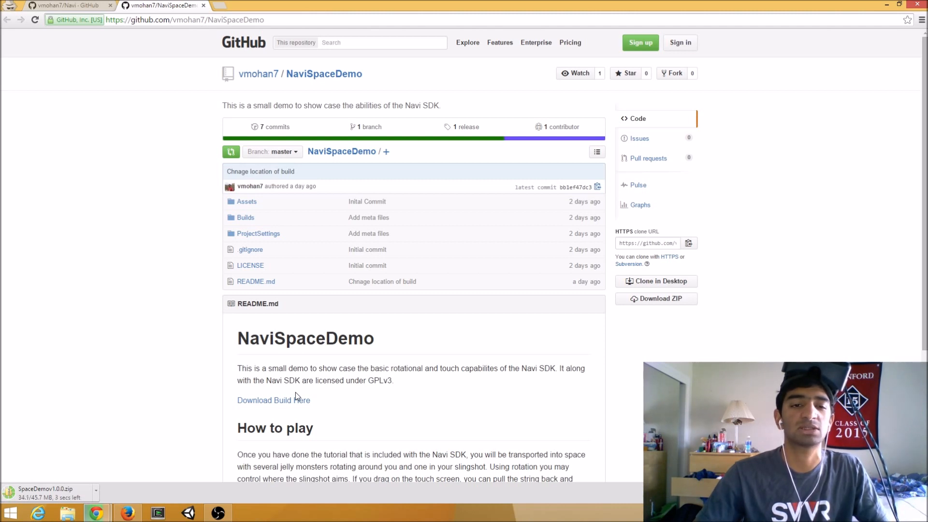
mouse_move(153, 398)
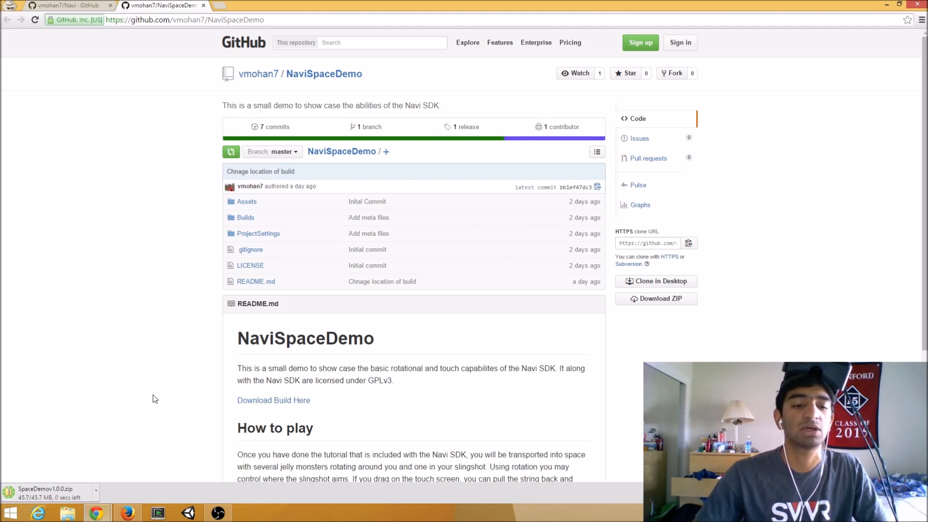
Extract the downloaded SpaceDemov1.0.0.zip into the suggested Downloads folder
left_click(44, 489)
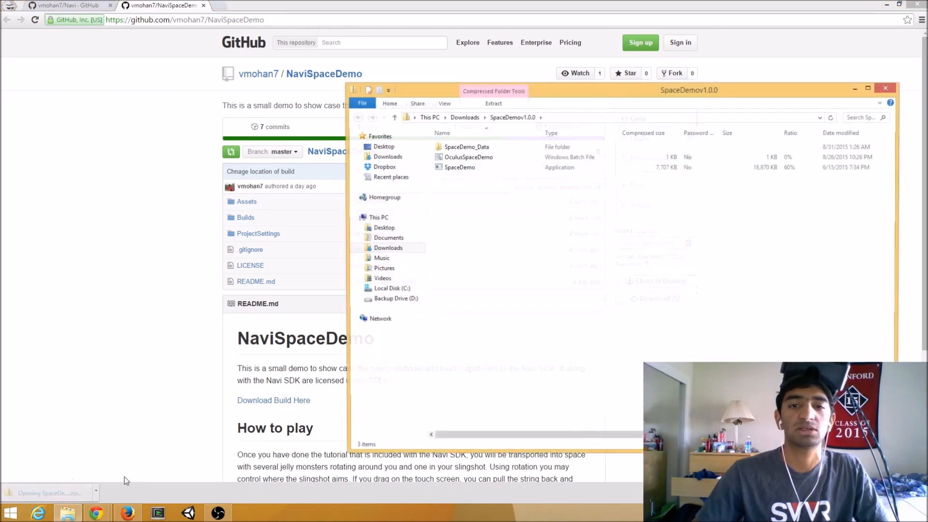
double_click(468, 156)
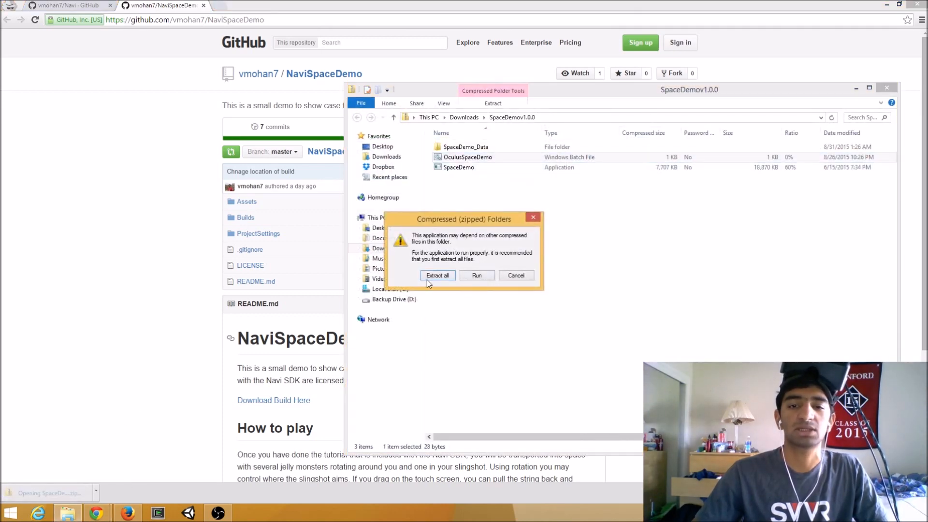
left_click(437, 274)
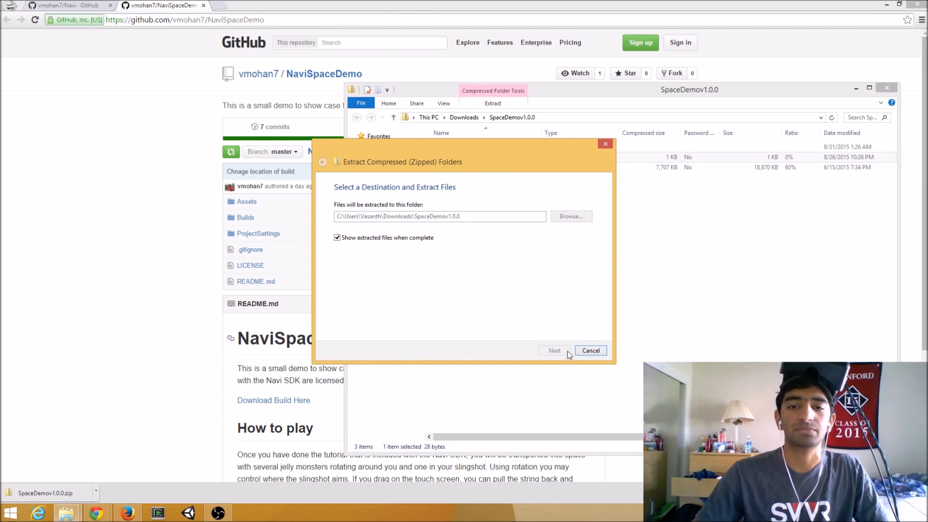
left_click(554, 350)
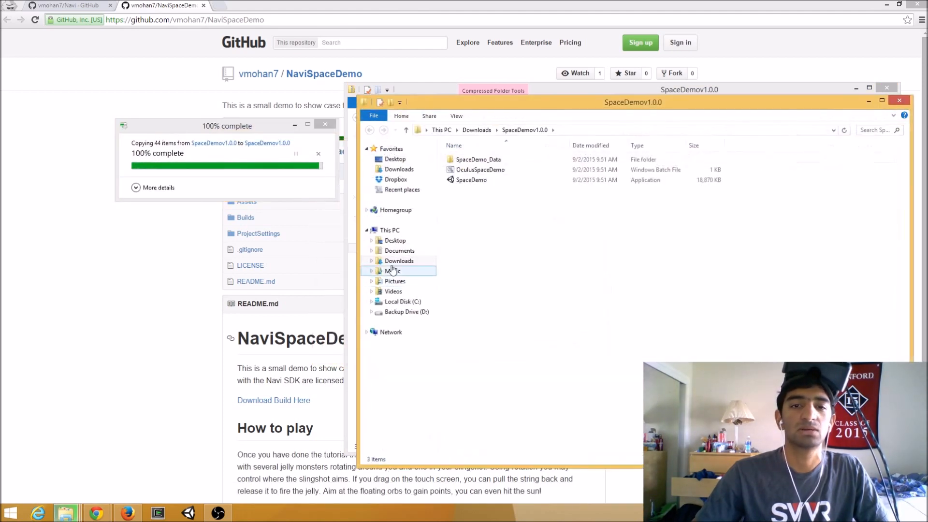
Run the extracted OculusSpaceDemo batch file, allowing the unverified file to run
double_click(480, 170)
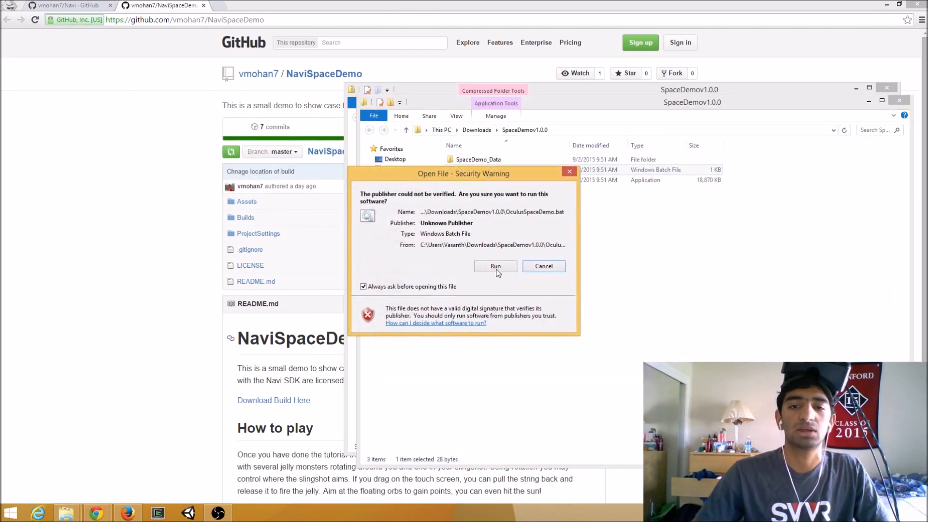
left_click(494, 266)
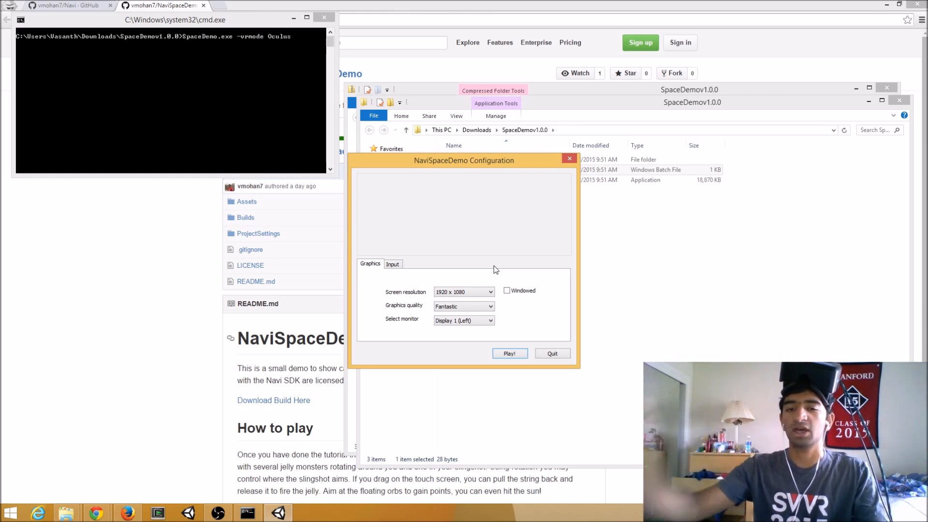
Start the demo with Play!, reaching the Tango/permissions prompt
left_click(510, 353)
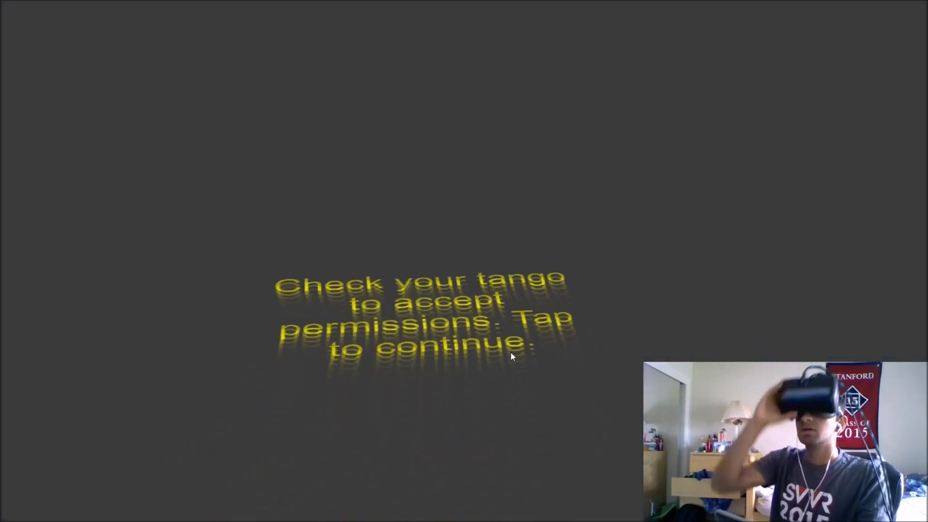